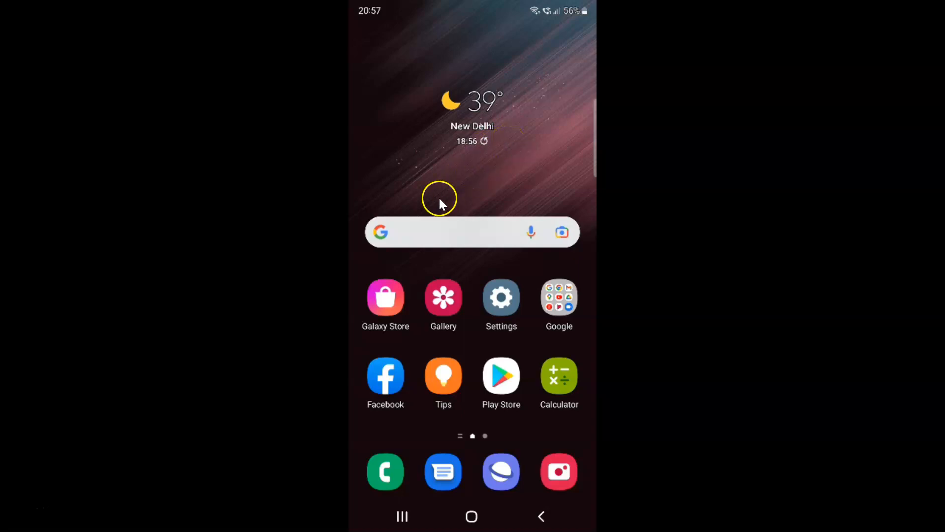
{"action": "mouse_move", "coordinate": [510, 163]}
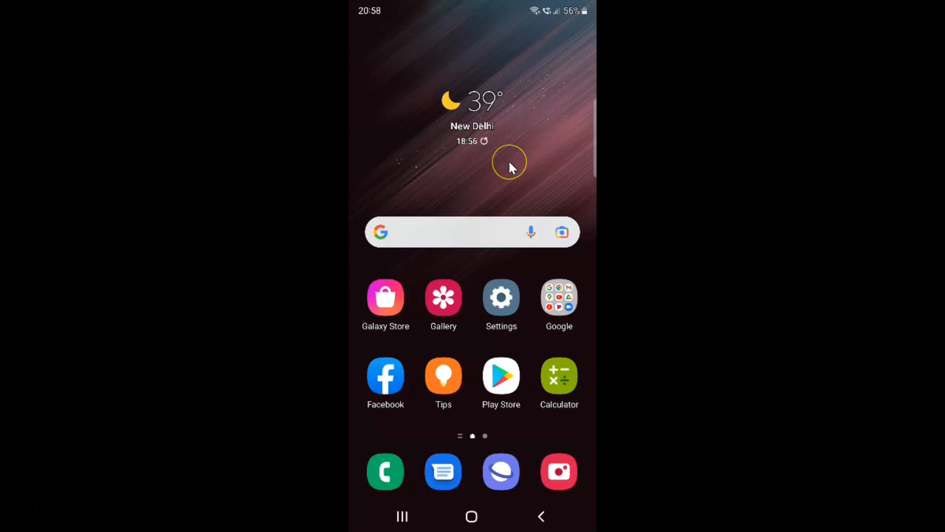
{"action": "mouse_move", "coordinate": [513, 207]}
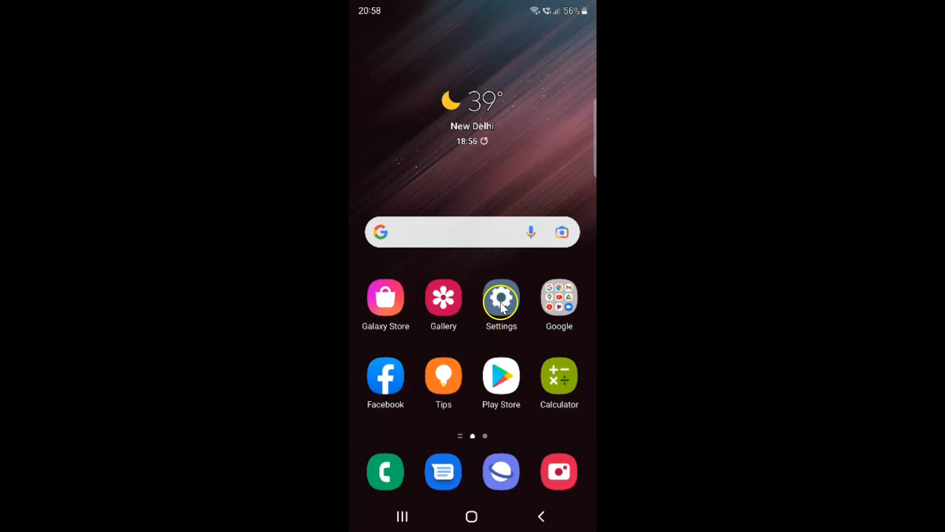
Launch the Settings app from the Samsung home screen
{"action": "left_click", "coordinate": [501, 298]}
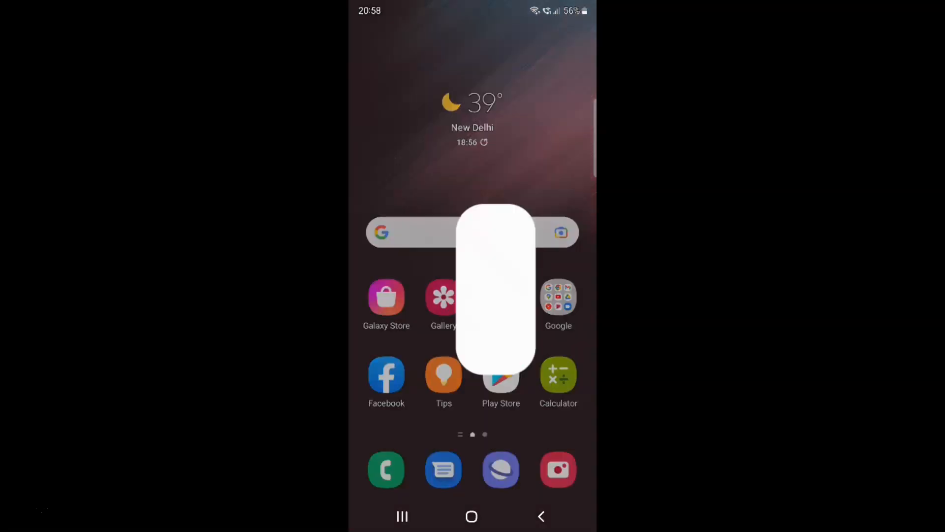
Scroll down the Settings list and open the Apps section
{"action": "left_click", "coordinate": [484, 295]}
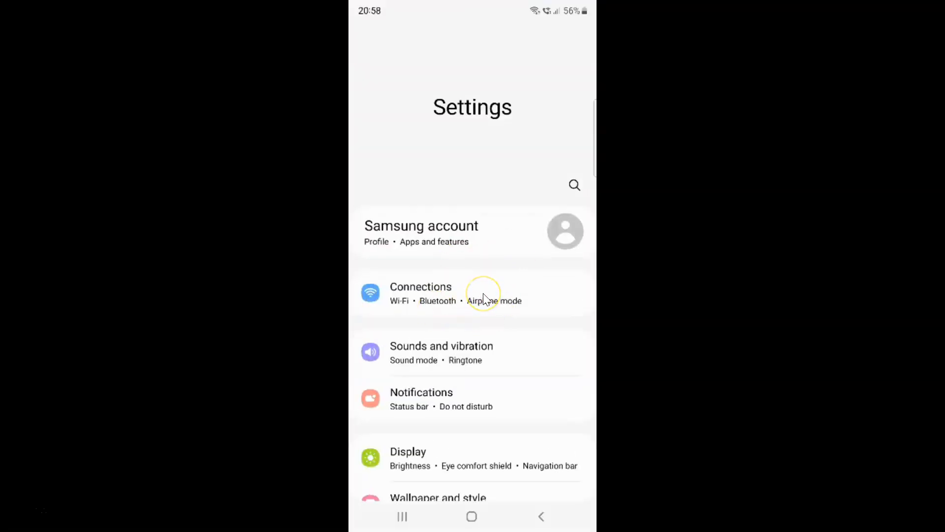
{"action": "mouse_move", "coordinate": [485, 297]}
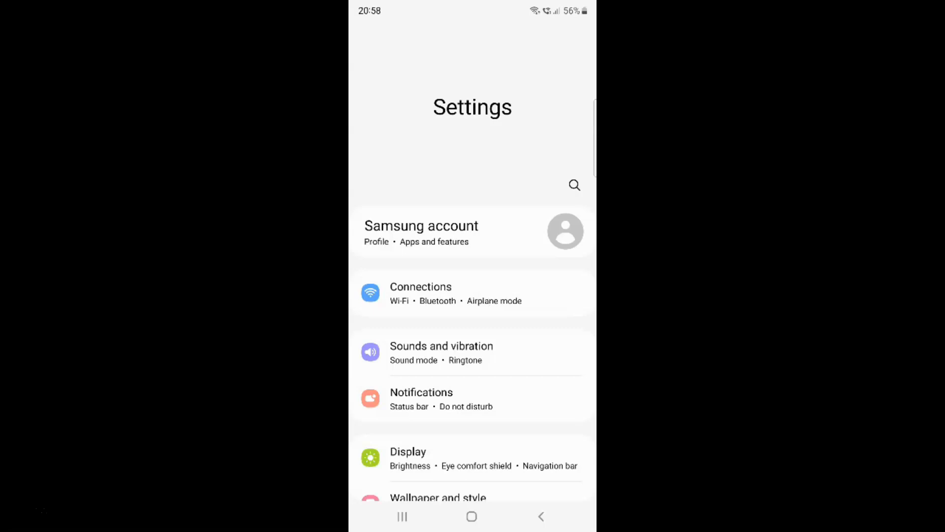
{"action": "scroll", "scroll_direction": "down", "scroll_amount": 3}
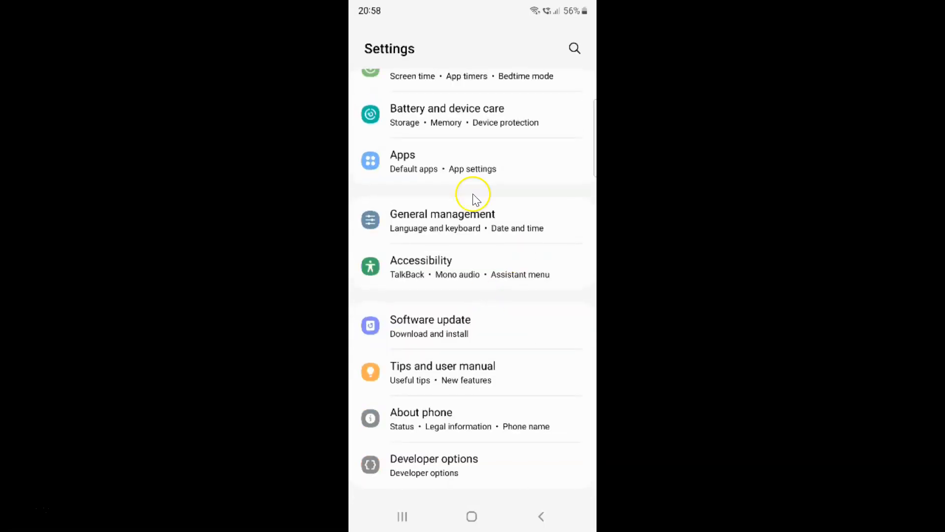
{"action": "mouse_move", "coordinate": [436, 155]}
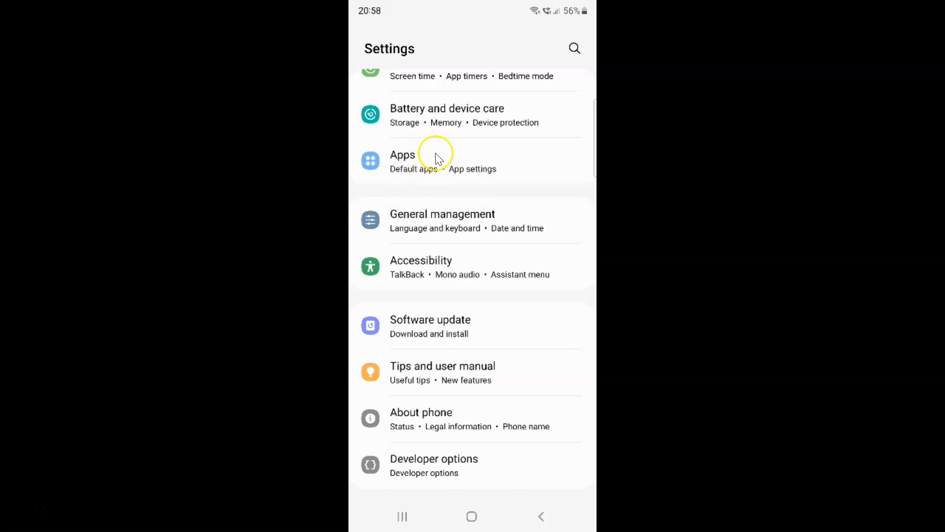
{"action": "left_click", "coordinate": [436, 157]}
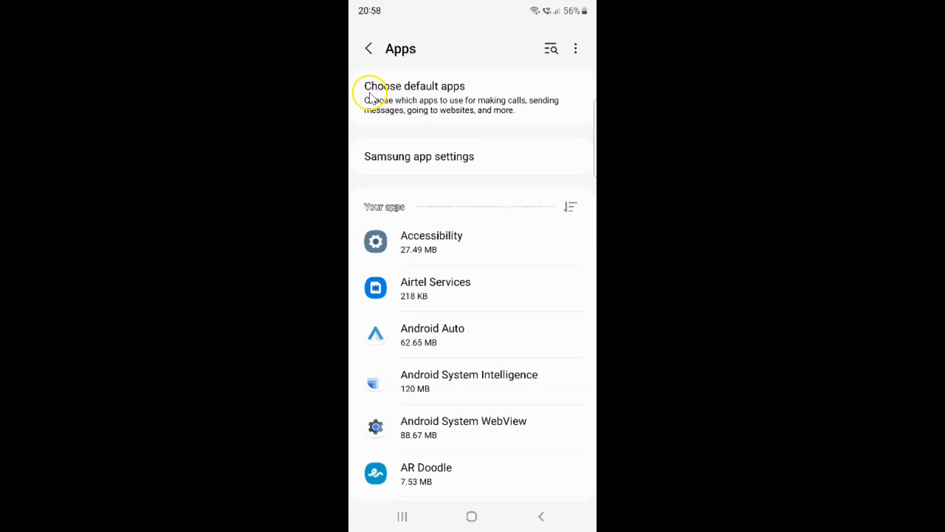
{"action": "mouse_move", "coordinate": [454, 94]}
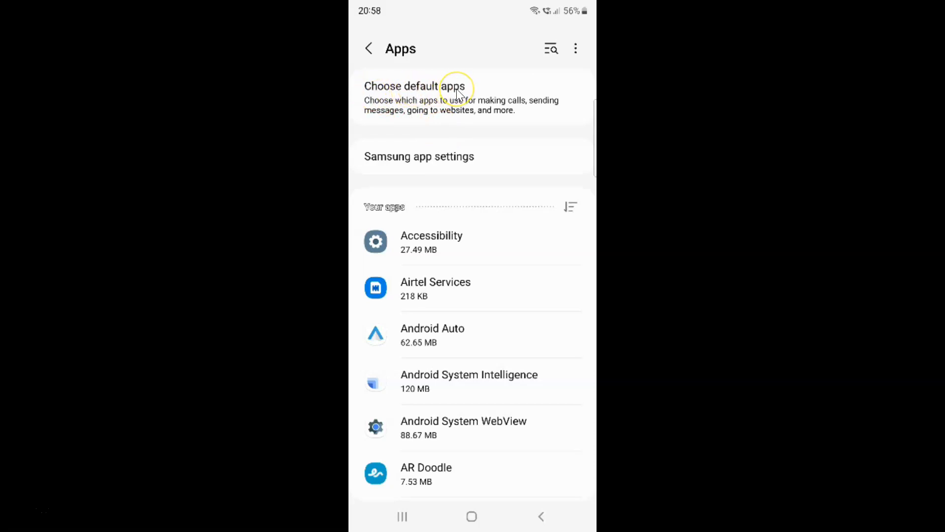
Open the Choose default apps page
{"action": "left_click", "coordinate": [434, 86]}
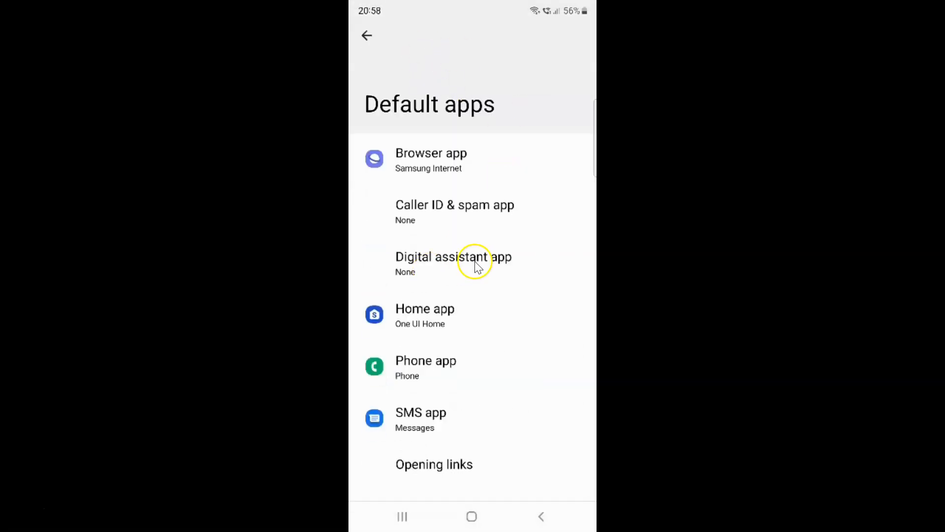
{"action": "mouse_move", "coordinate": [478, 467]}
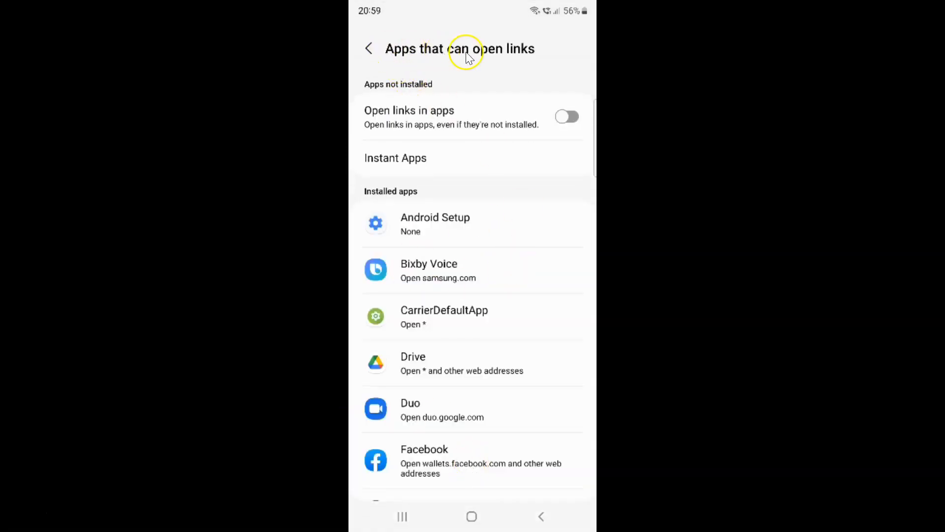
{"action": "mouse_move", "coordinate": [509, 214]}
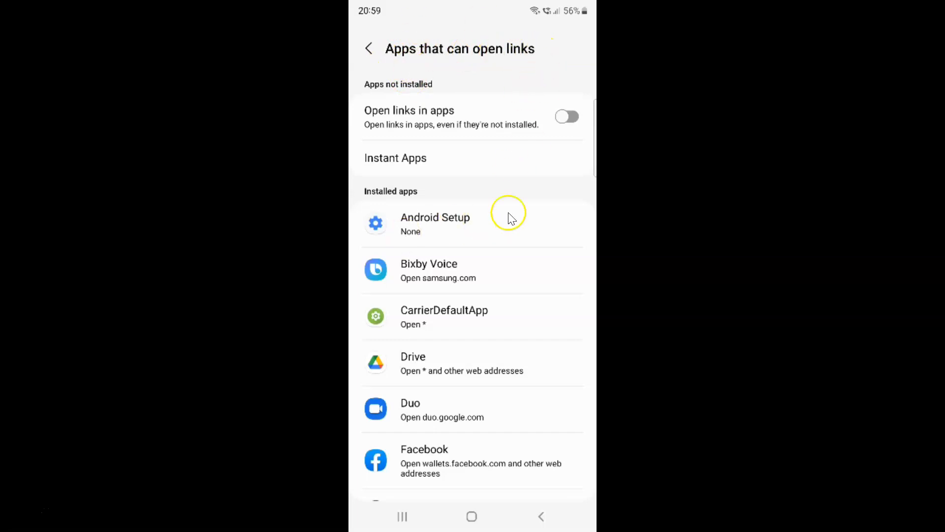
{"action": "mouse_move", "coordinate": [379, 88]}
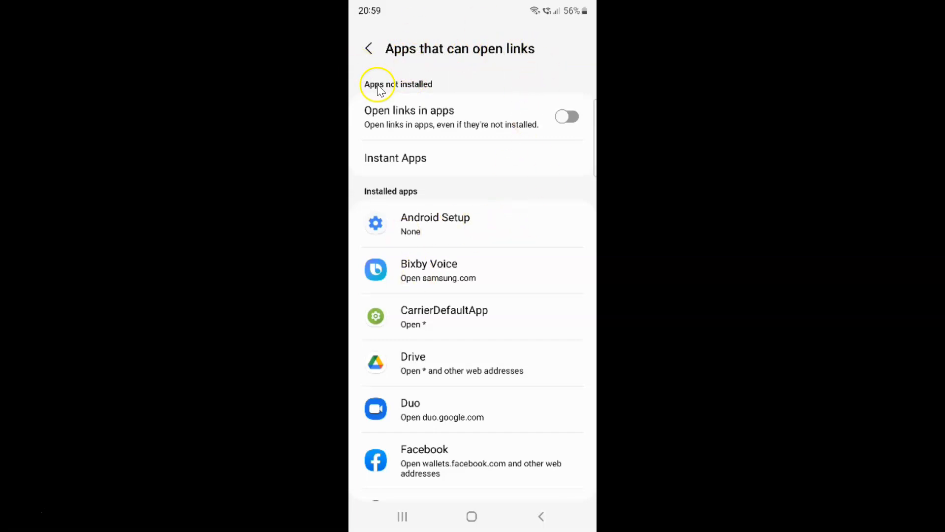
{"action": "mouse_move", "coordinate": [428, 91]}
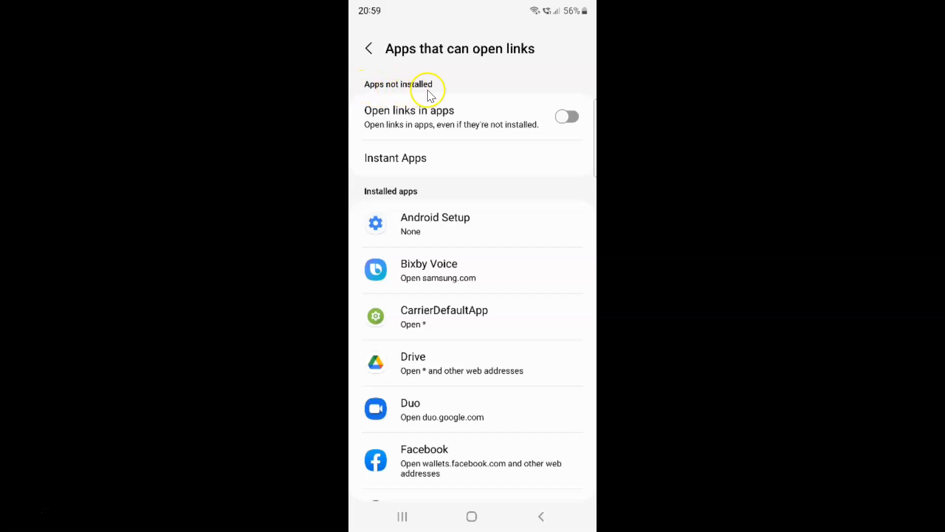
{"action": "mouse_move", "coordinate": [436, 138]}
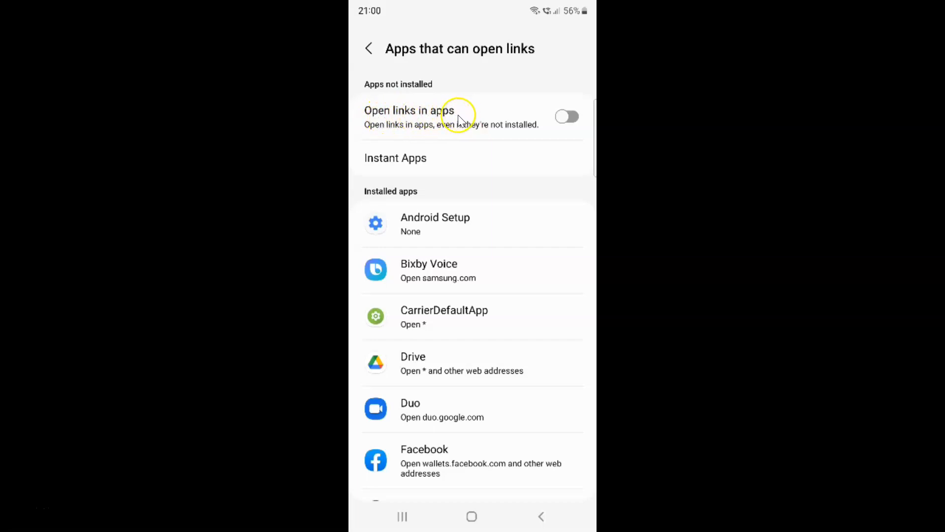
{"action": "mouse_move", "coordinate": [432, 132]}
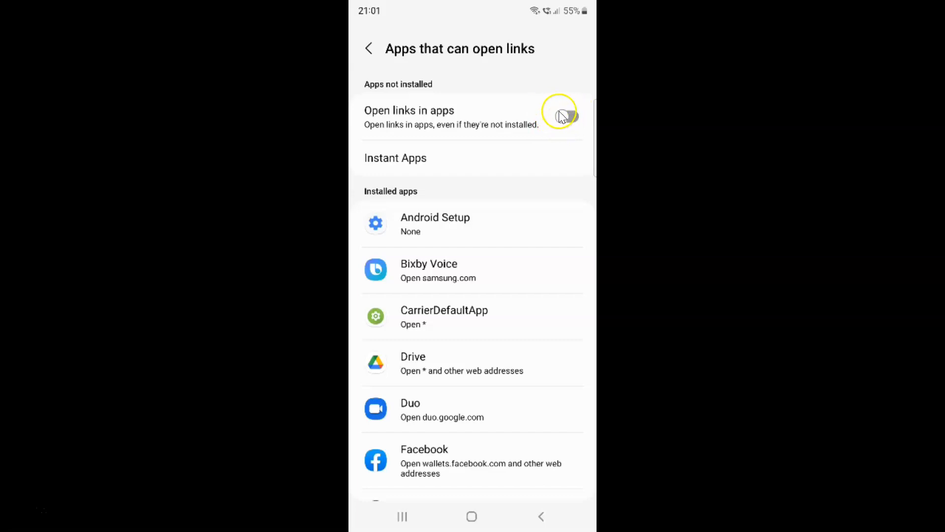
{"action": "left_click", "coordinate": [564, 116]}
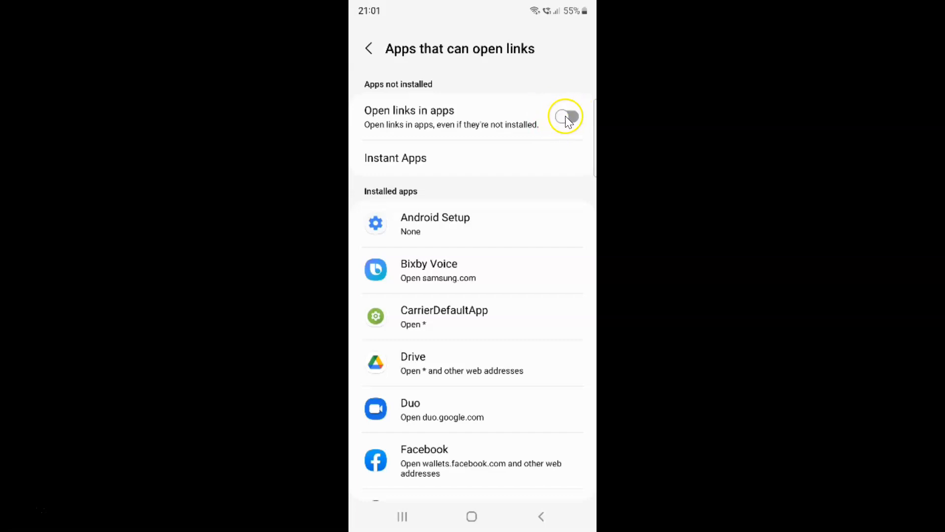
{"action": "left_click", "coordinate": [566, 116]}
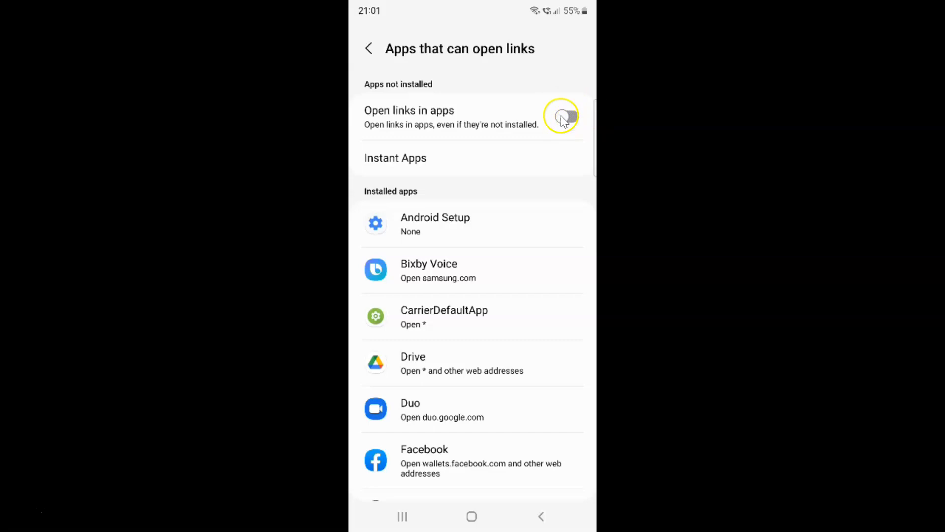
{"action": "left_click", "coordinate": [564, 117]}
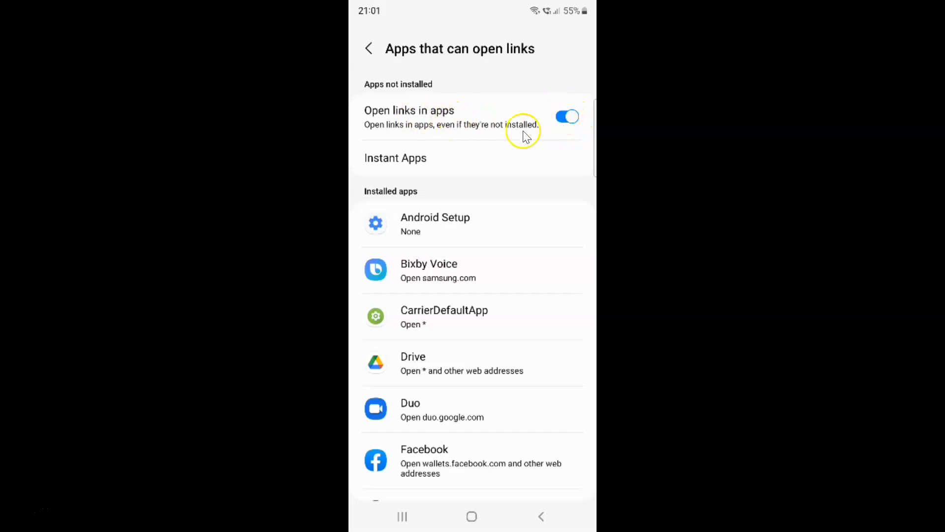
{"action": "left_click", "coordinate": [567, 115]}
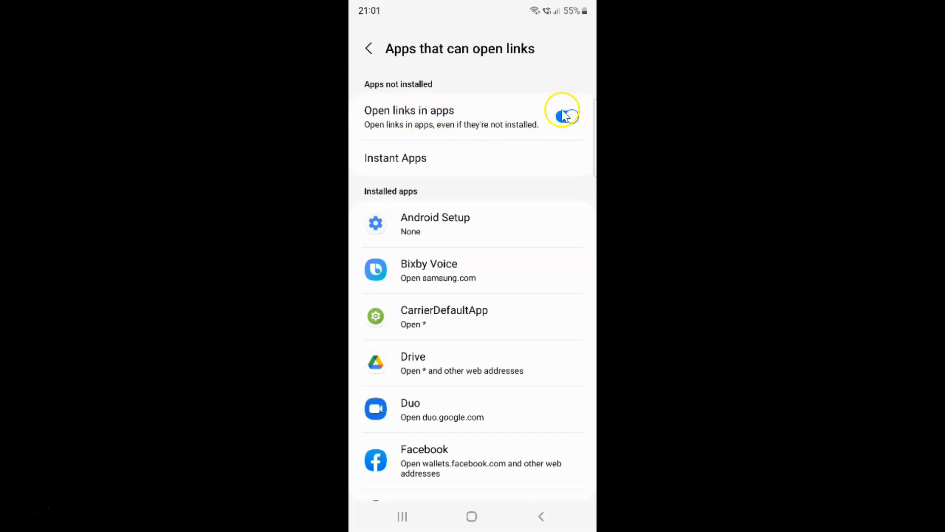
{"action": "left_click", "coordinate": [568, 114]}
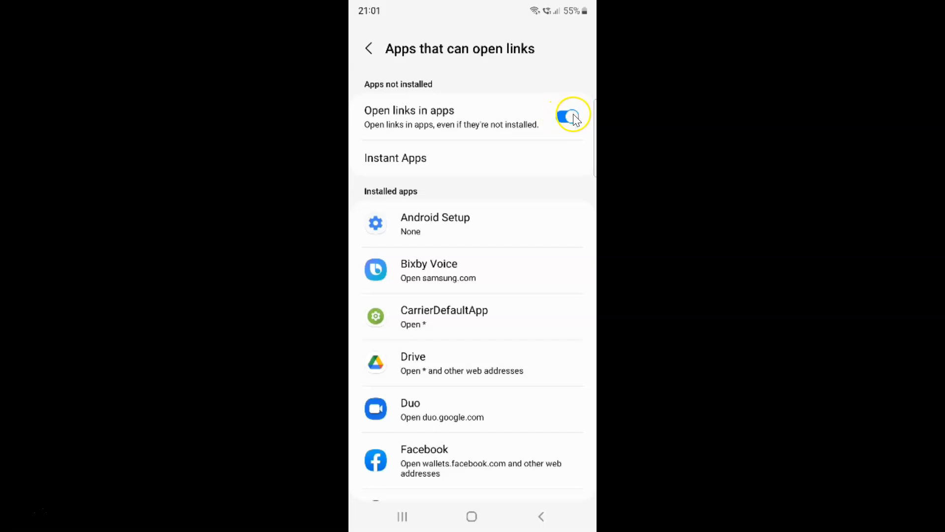
{"action": "left_click", "coordinate": [573, 116]}
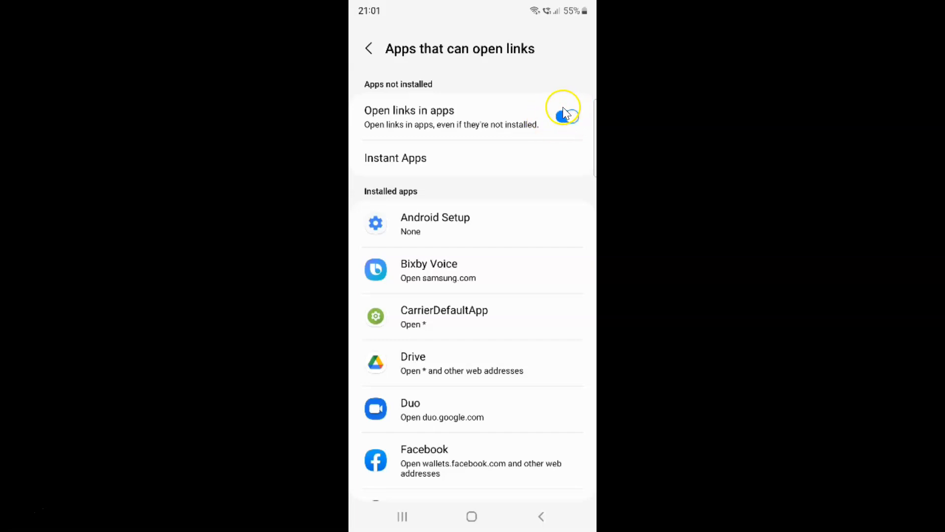
{"action": "left_click", "coordinate": [566, 115]}
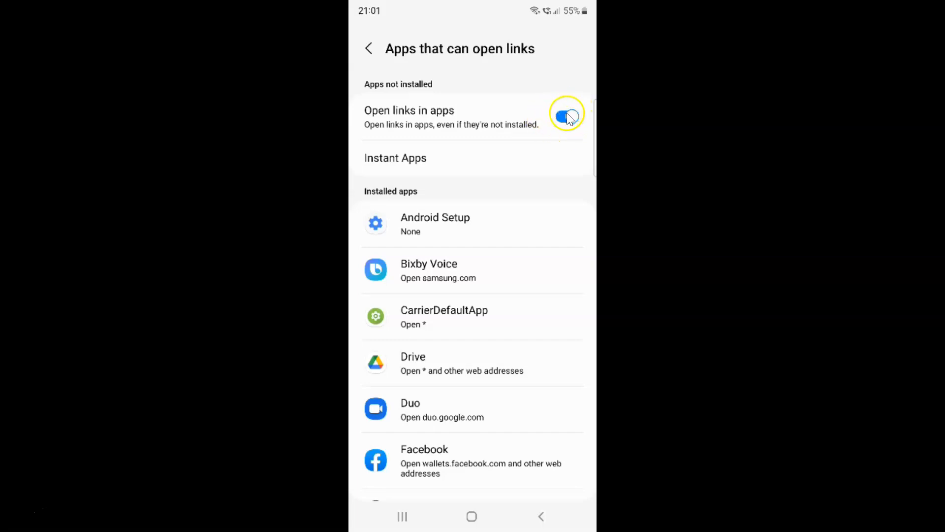
{"action": "left_click", "coordinate": [566, 116]}
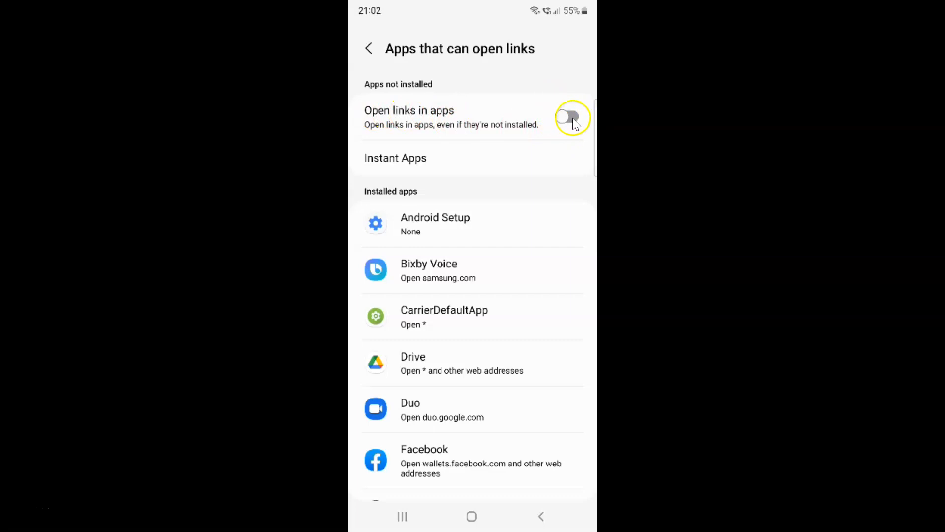
{"action": "left_click", "coordinate": [568, 117]}
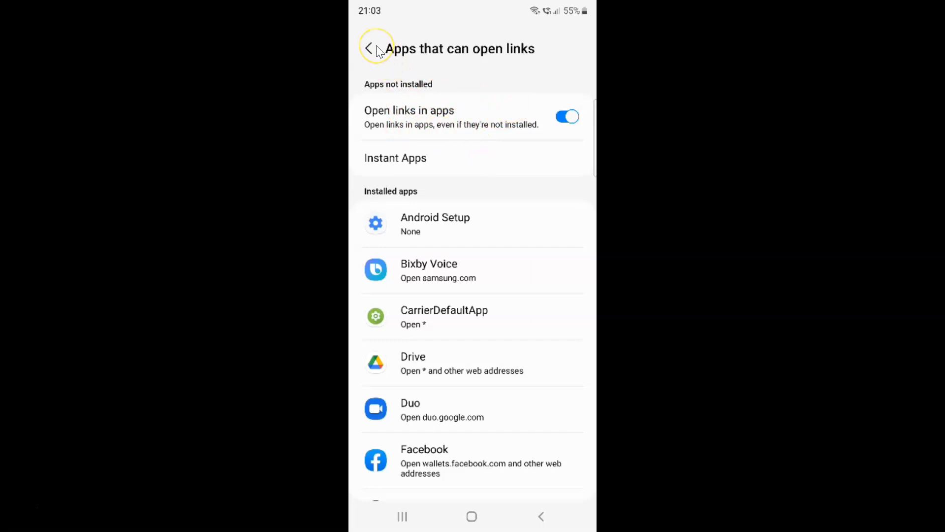
Back out through Default apps to the Apps settings page
{"action": "left_click", "coordinate": [373, 48]}
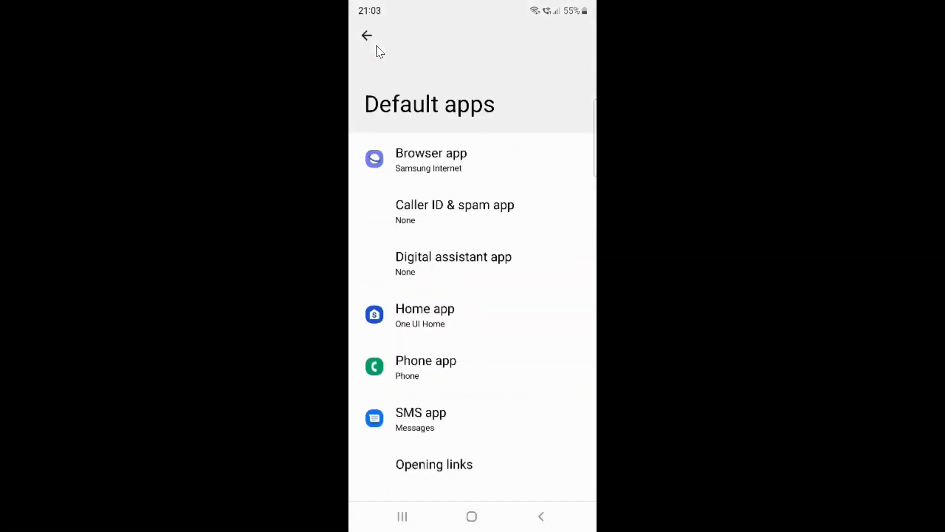
{"action": "left_click", "coordinate": [366, 36]}
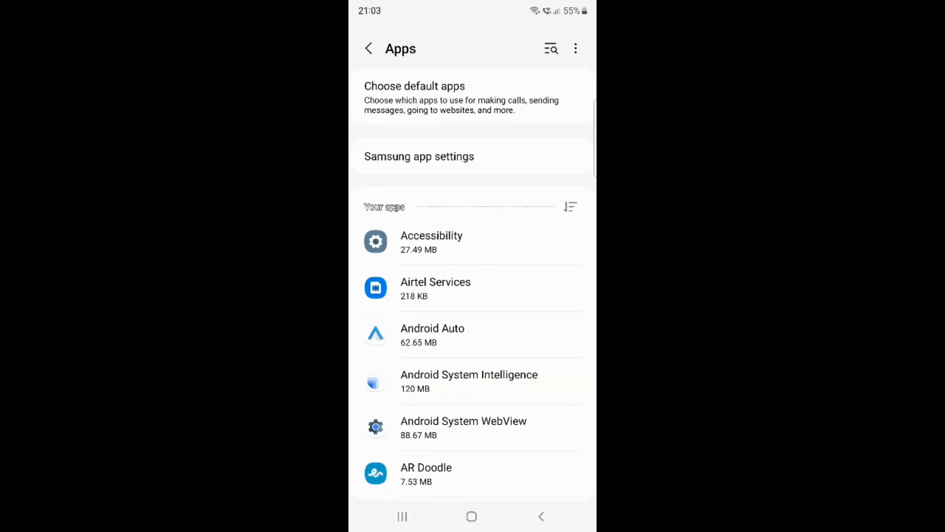